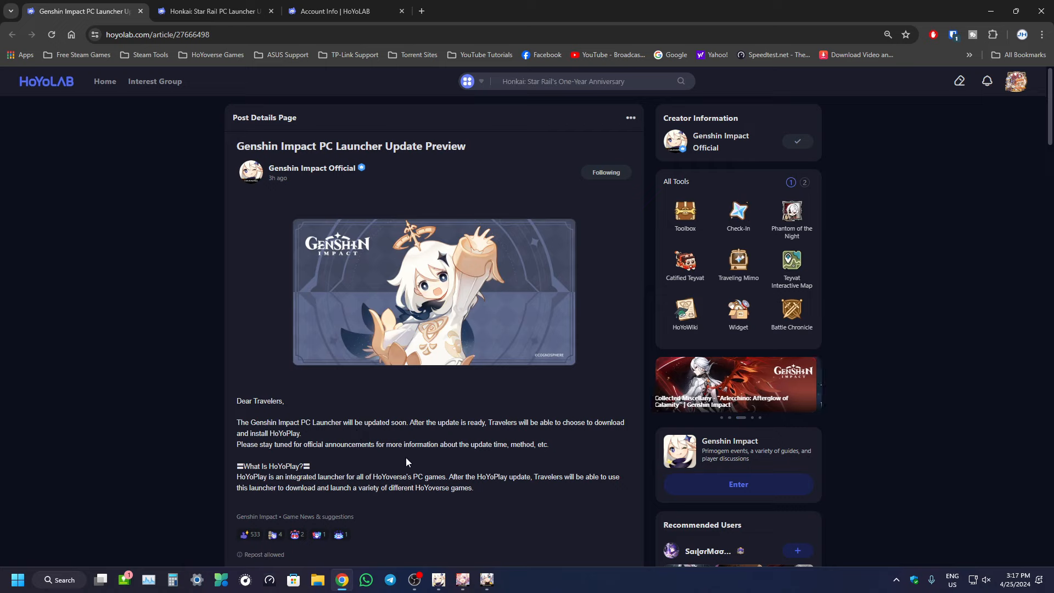
Step: Compare the Genshin, Star Rail and Honkai 3rd launchers, then glance at the Honkai 3rd profile
{"action": "scroll", "scroll_direction": "down", "scroll_amount": 3}
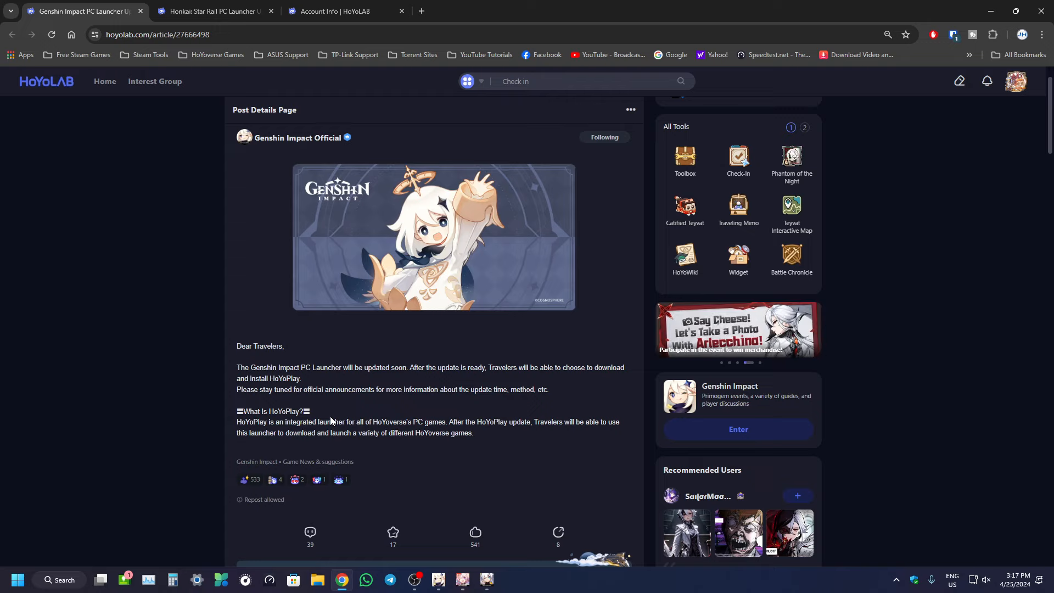
{"action": "mouse_move", "coordinate": [470, 421]}
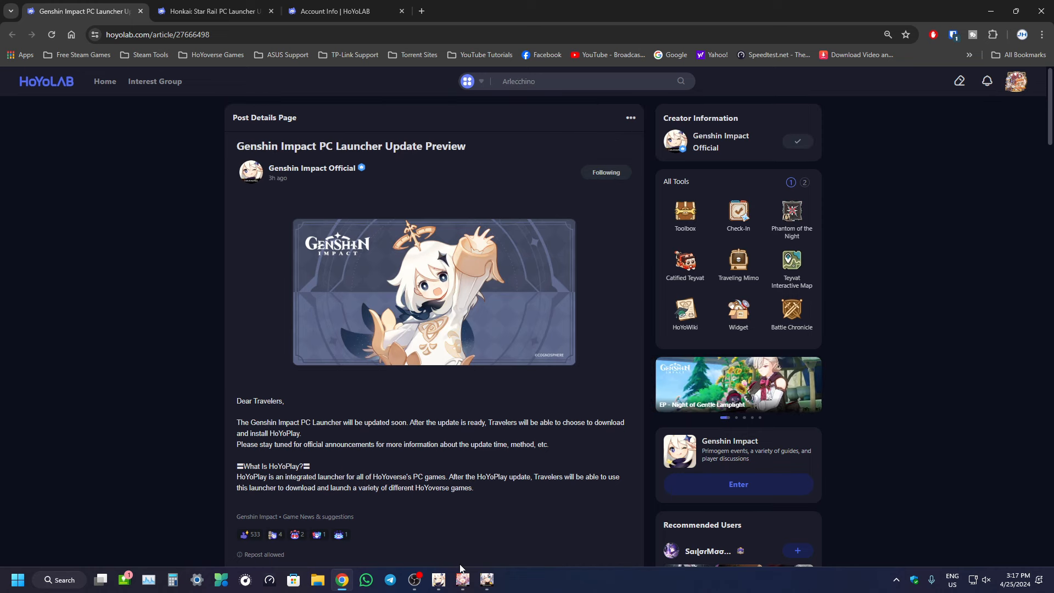
{"action": "left_click", "coordinate": [438, 579]}
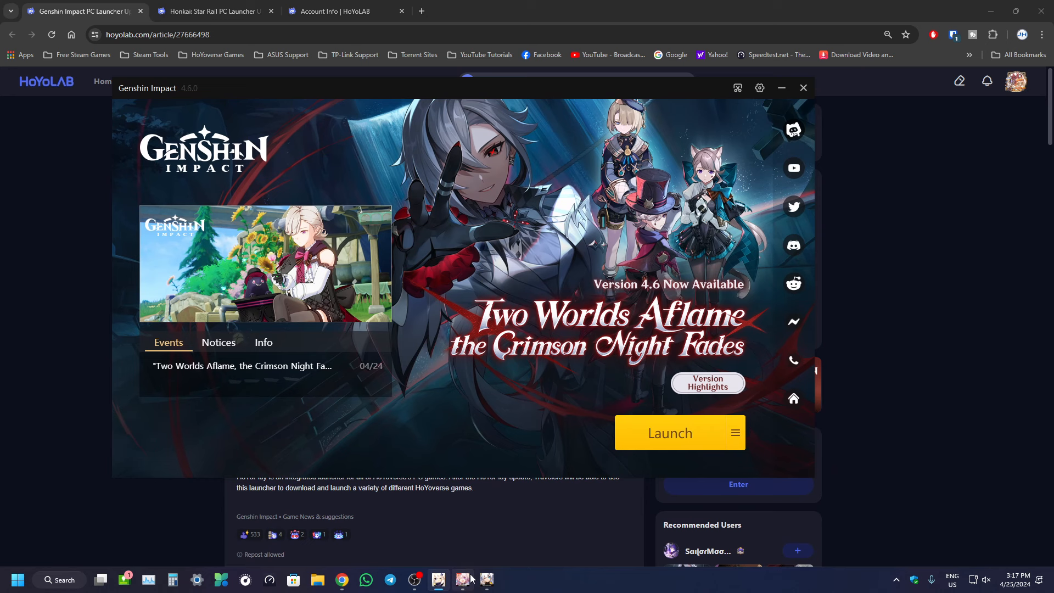
{"action": "left_click", "coordinate": [462, 579]}
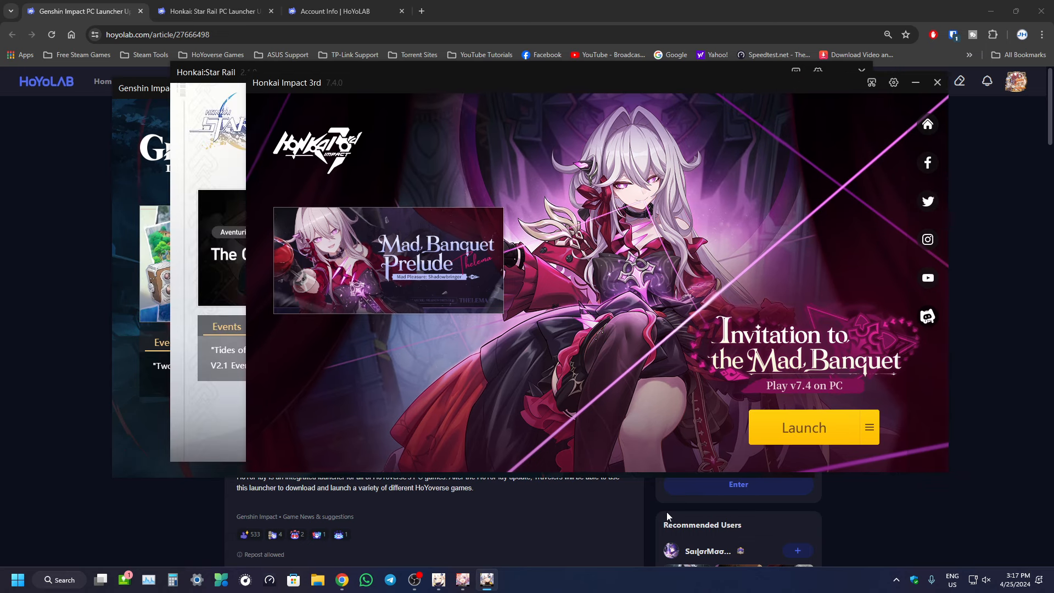
{"action": "mouse_move", "coordinate": [527, 482]}
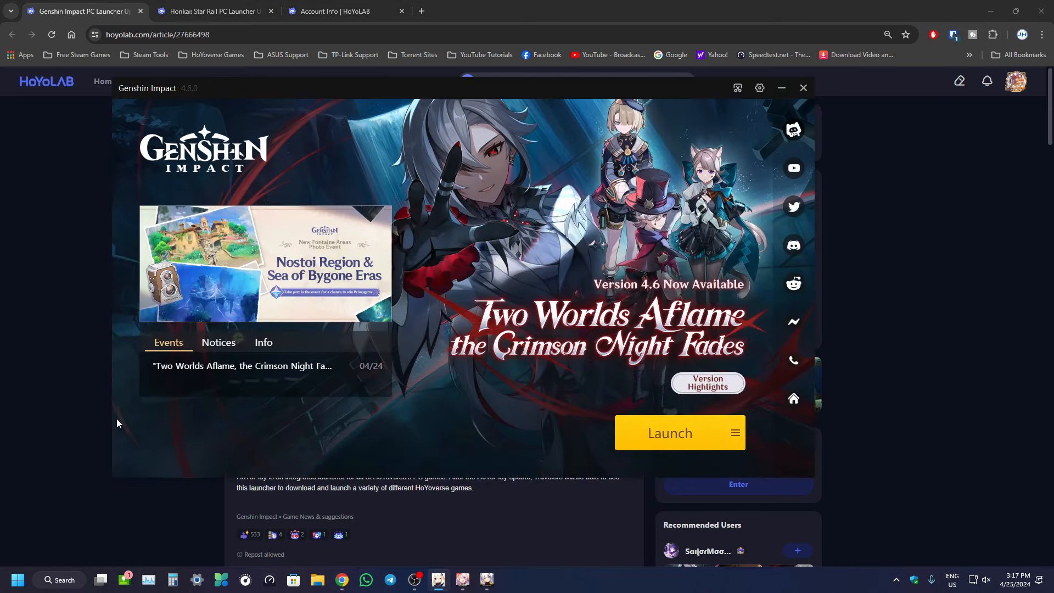
{"action": "left_click", "coordinate": [801, 88]}
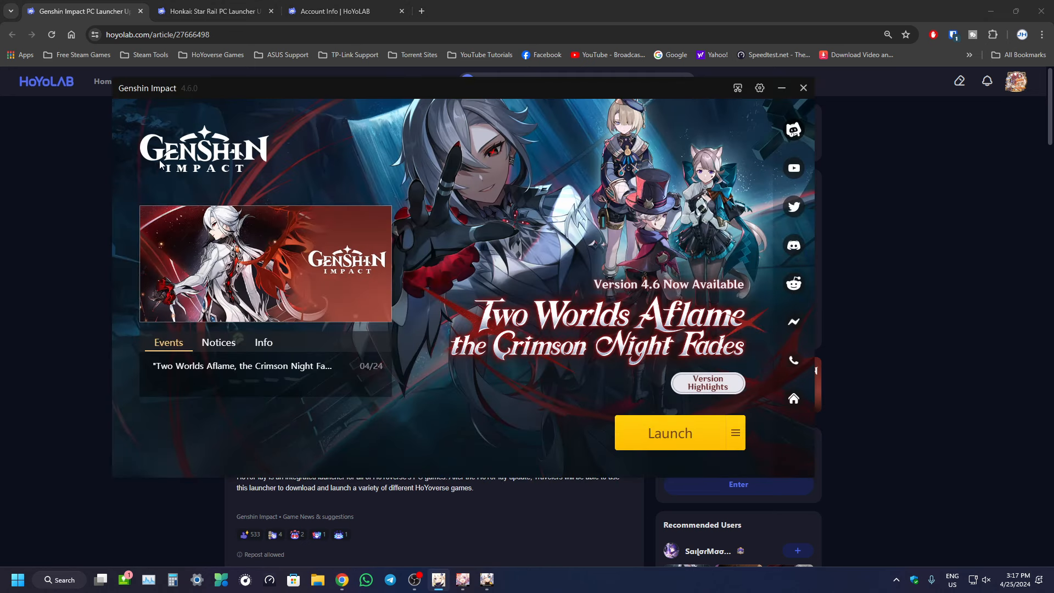
{"action": "mouse_move", "coordinate": [444, 242]}
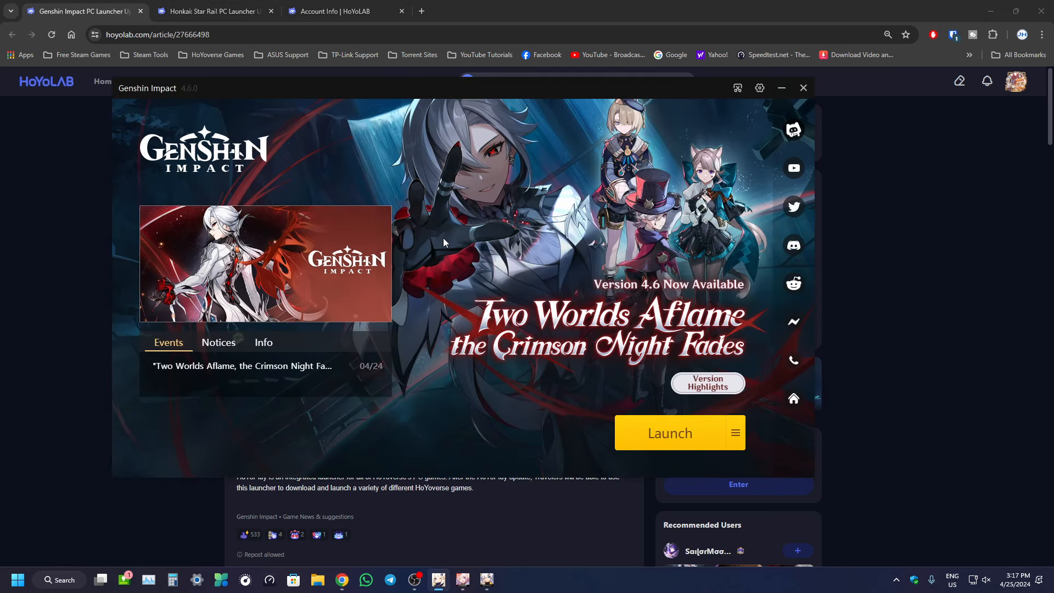
{"action": "mouse_move", "coordinate": [808, 468]}
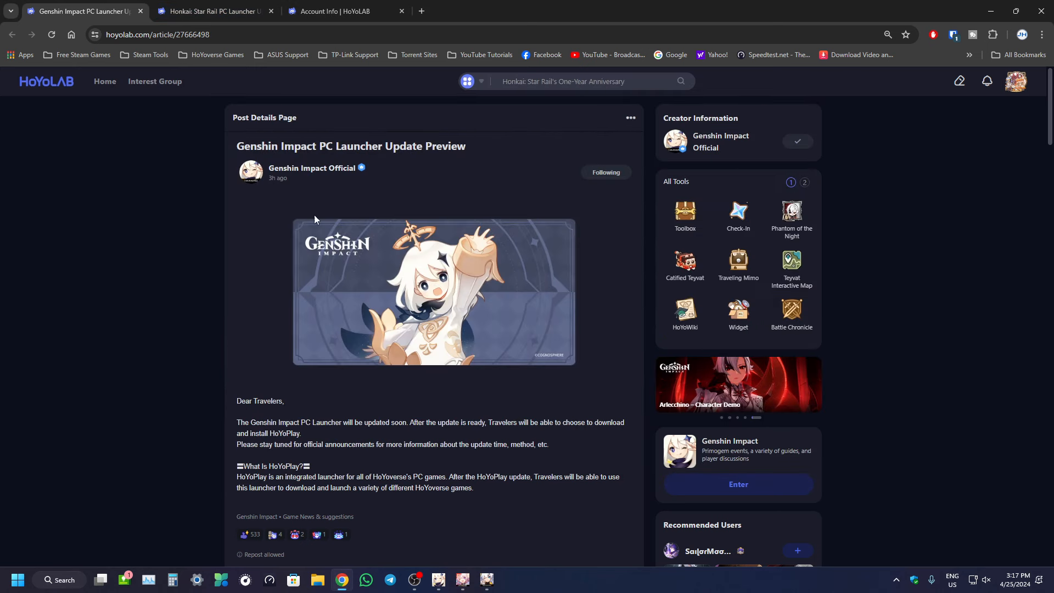
{"action": "left_click", "coordinate": [212, 11]}
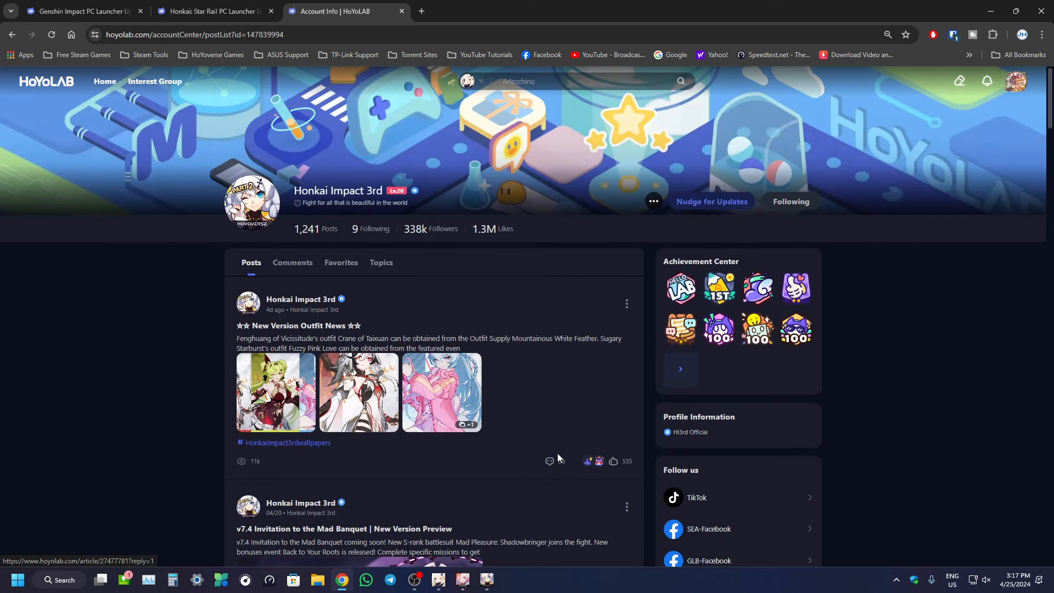
{"action": "left_click", "coordinate": [79, 11]}
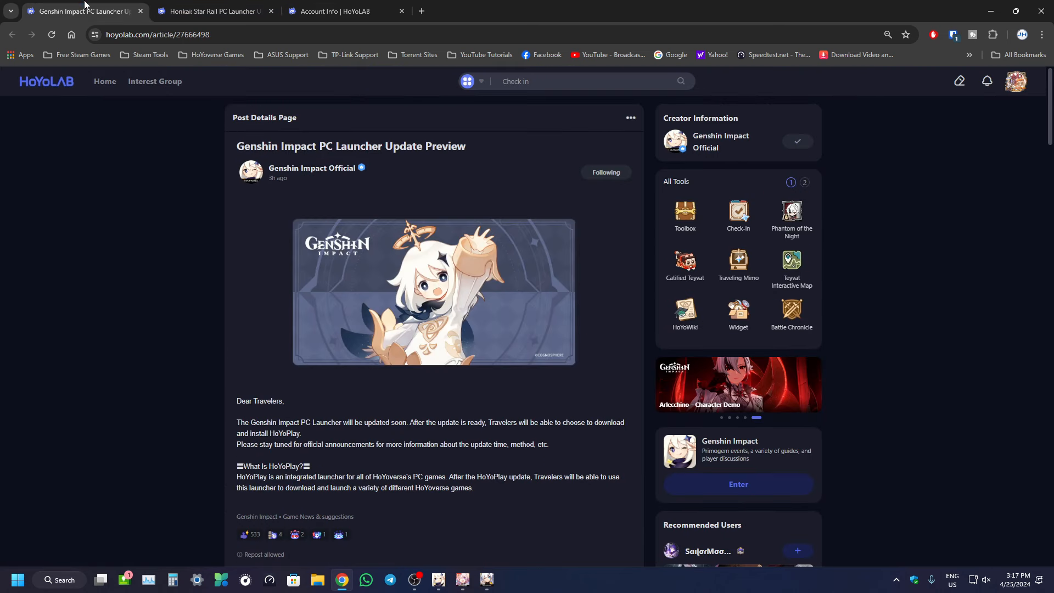
{"action": "mouse_move", "coordinate": [28, 260]}
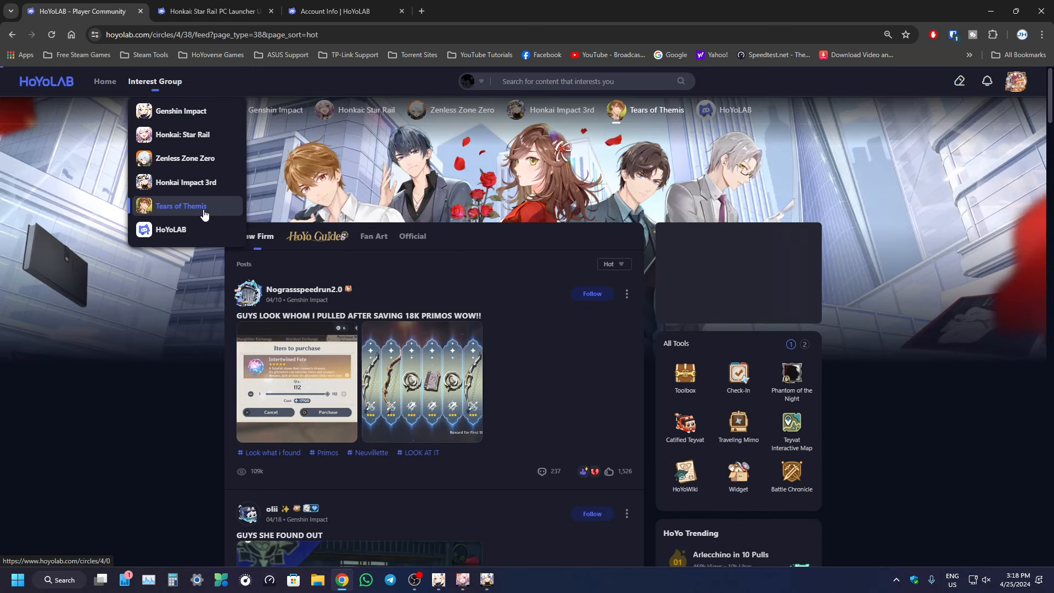
Step: Browse the Tears of Themis, Genshin, Star Rail, Zenless Zone Zero and Honkai 3rd communities
{"action": "left_click", "coordinate": [104, 82]}
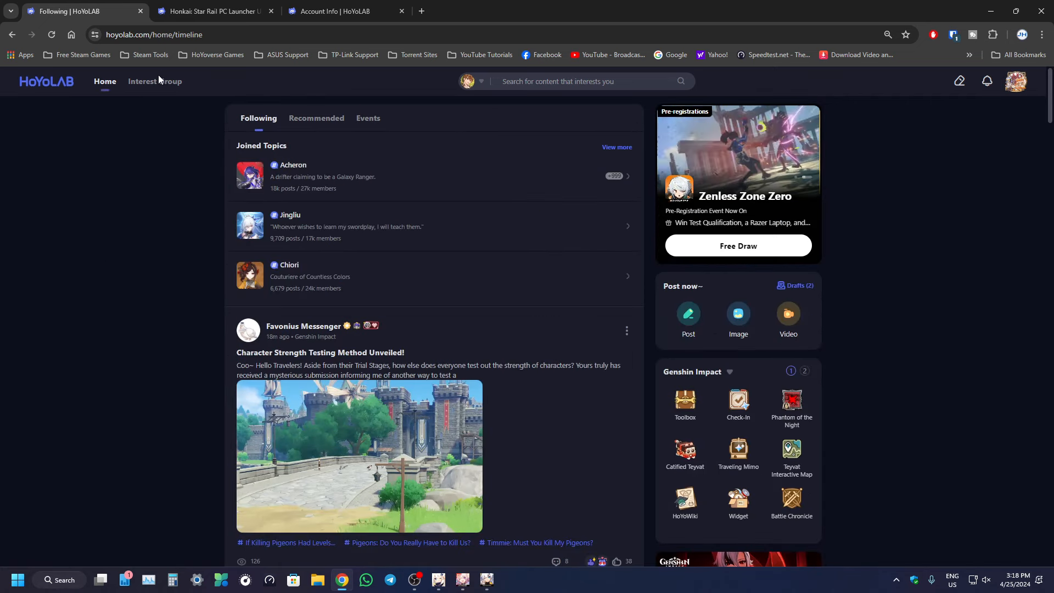
{"action": "left_click", "coordinate": [155, 81]}
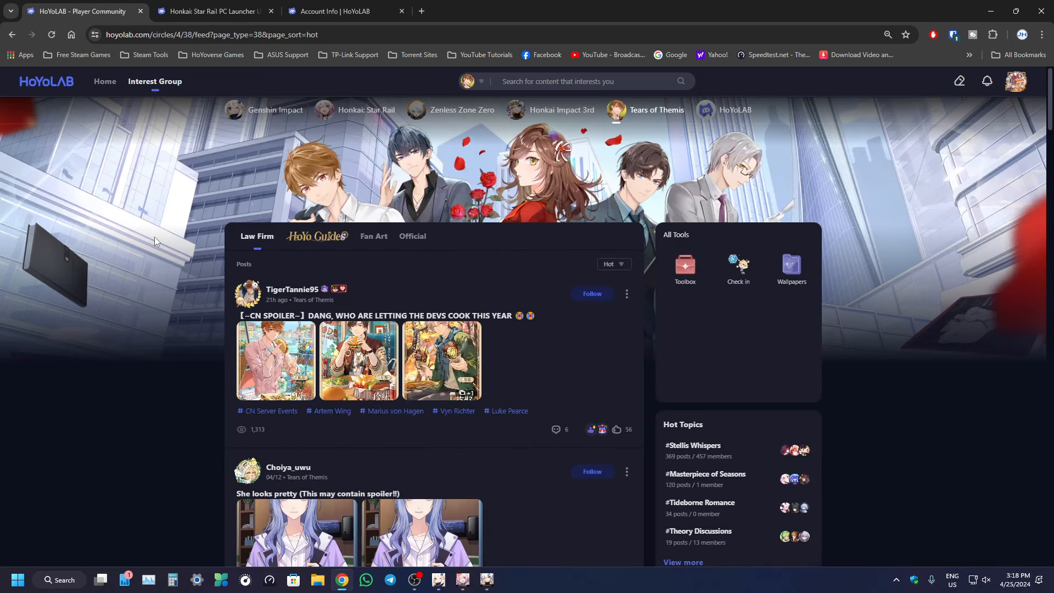
{"action": "left_click", "coordinate": [275, 110]}
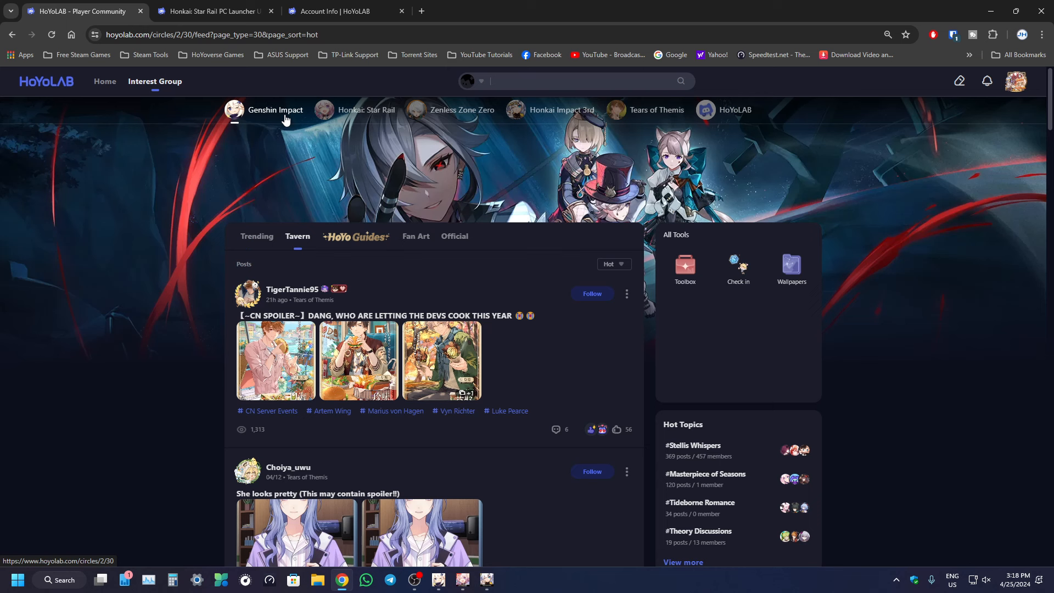
{"action": "left_click", "coordinate": [367, 109]}
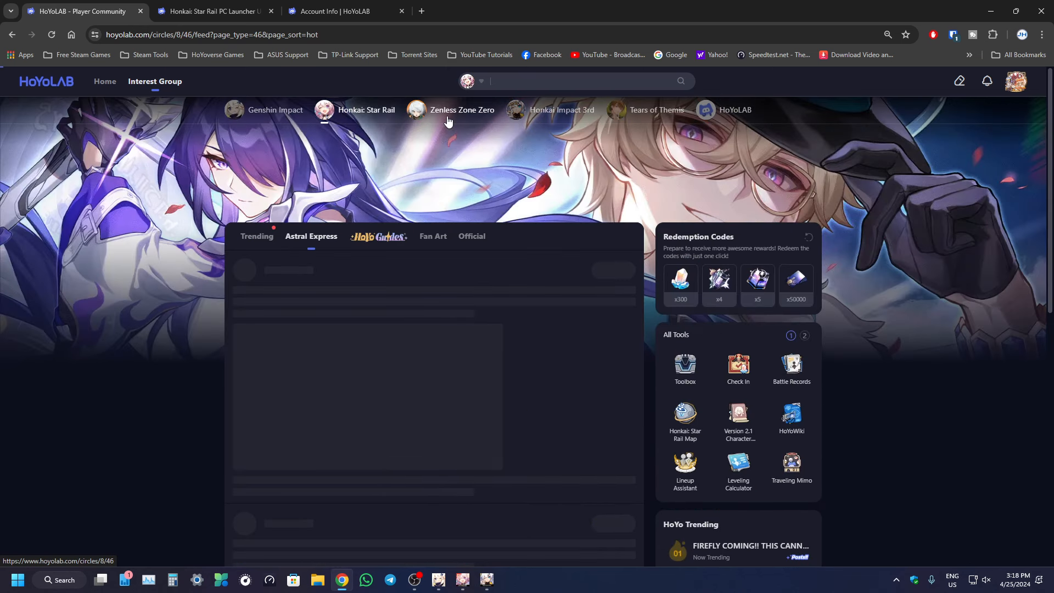
{"action": "left_click", "coordinate": [462, 110]}
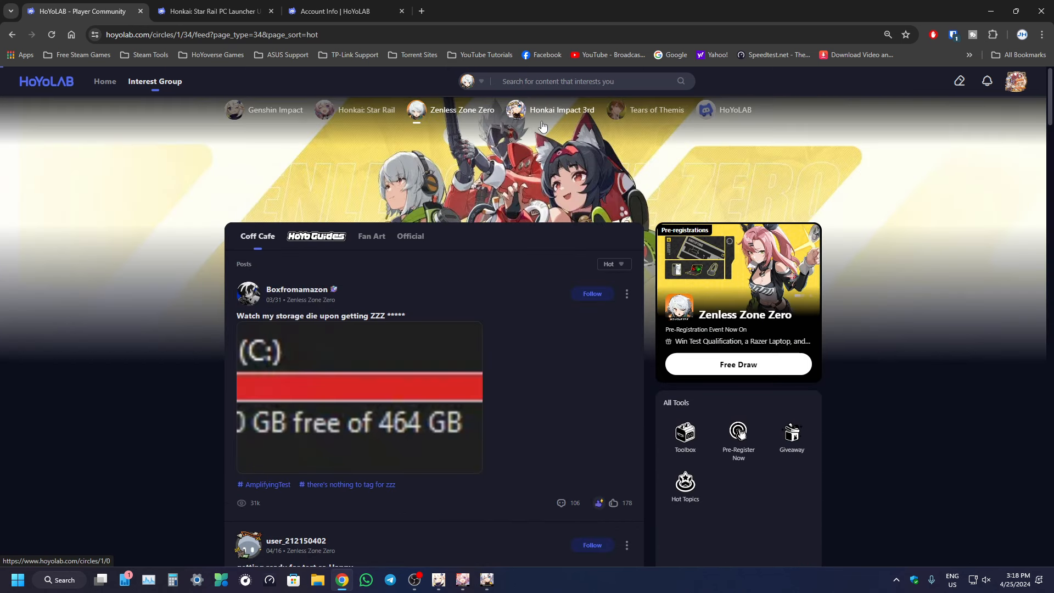
{"action": "left_click", "coordinate": [561, 109]}
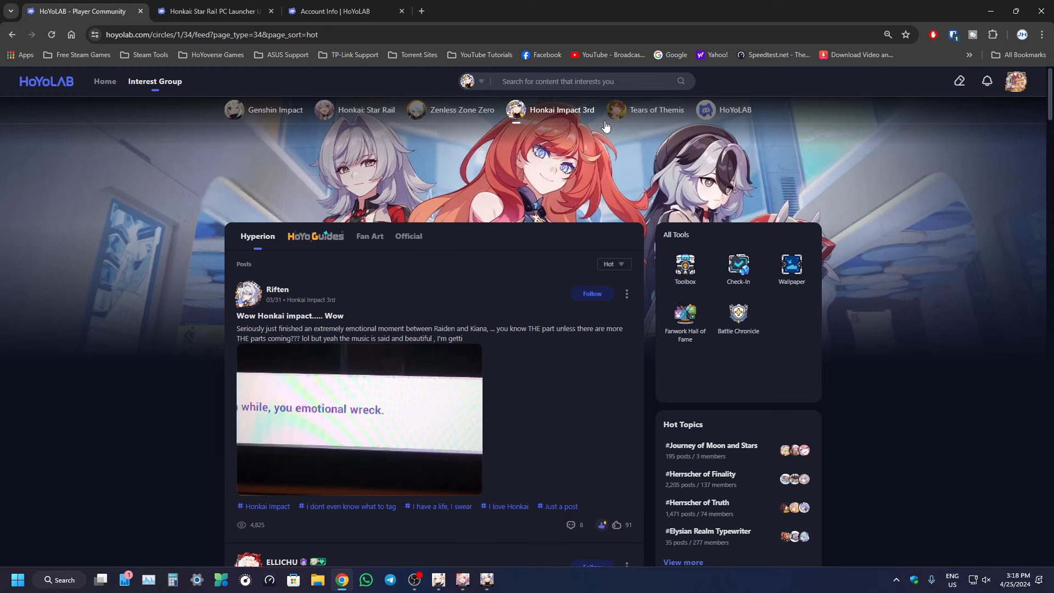
Step: Compare the Honkai 3rd and Star Rail launchers, then view the Star Rail launcher announcement
{"action": "left_click", "coordinate": [104, 80]}
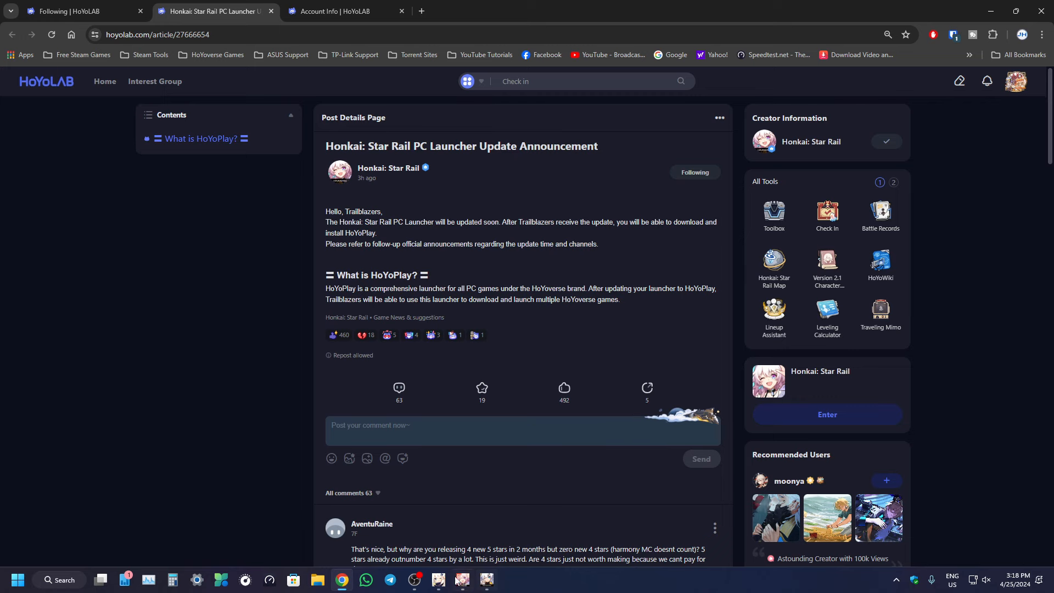
{"action": "left_click", "coordinate": [486, 583]}
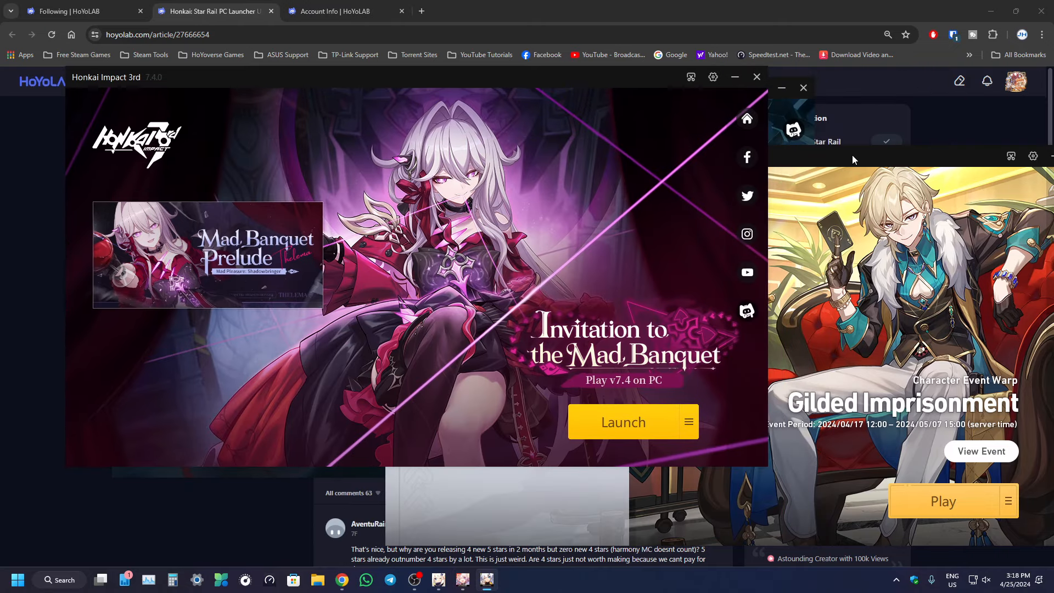
{"action": "left_click", "coordinate": [755, 77]}
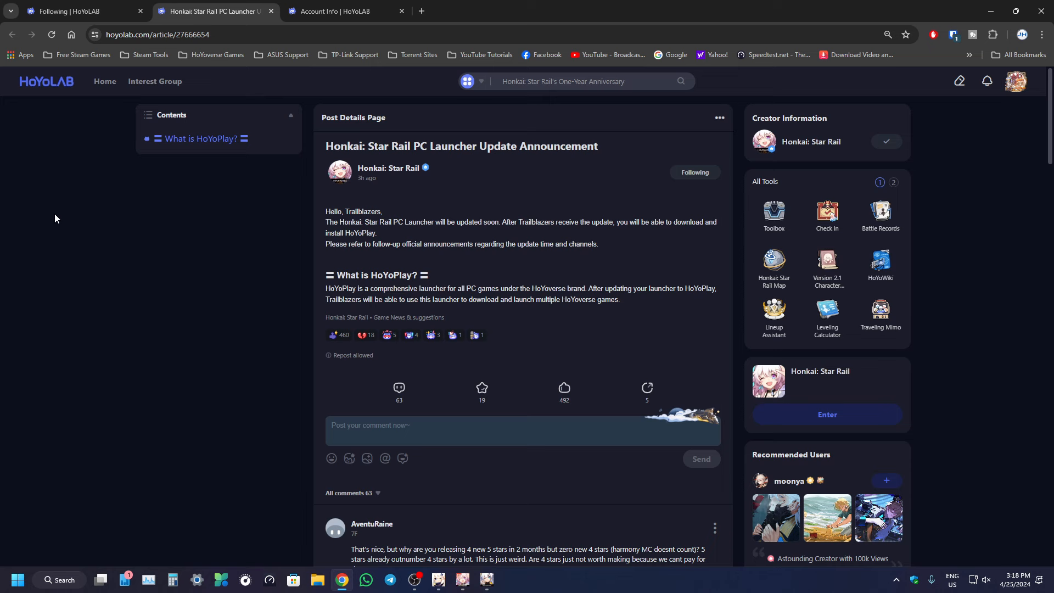
{"action": "left_click", "coordinate": [74, 11]}
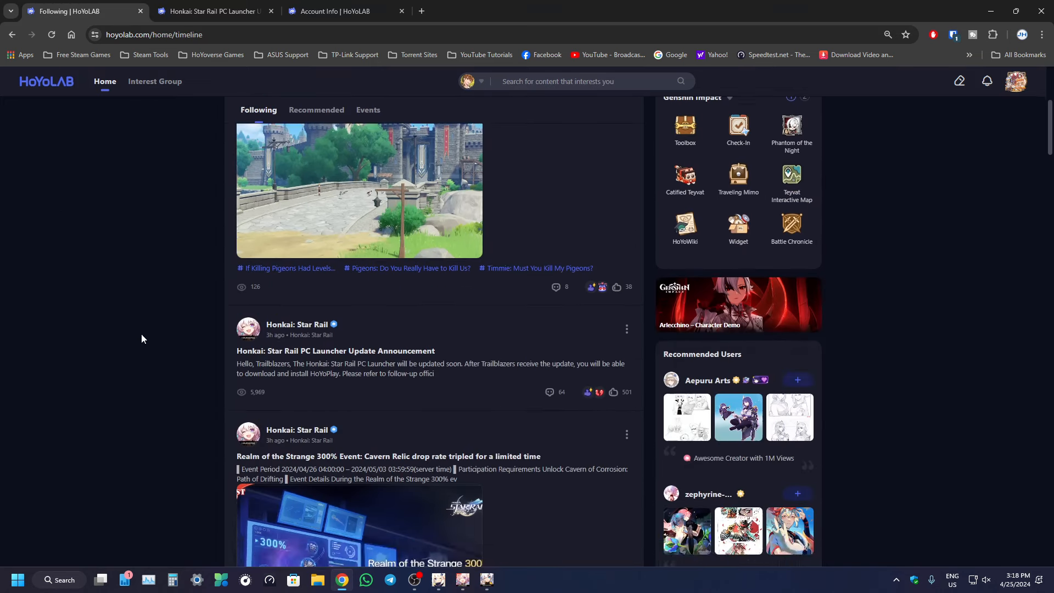
{"action": "left_click", "coordinate": [335, 350]}
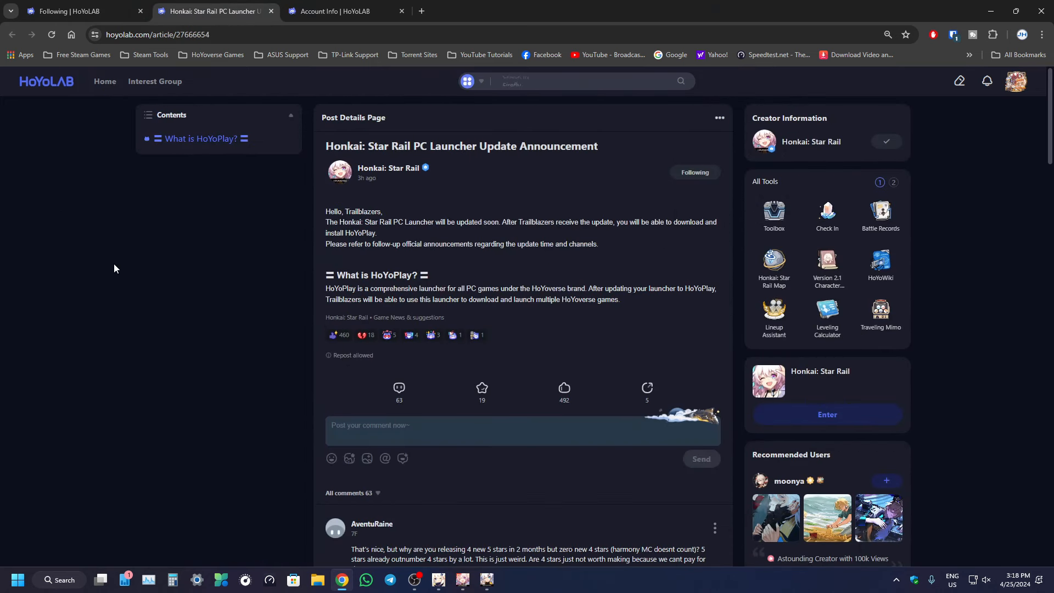